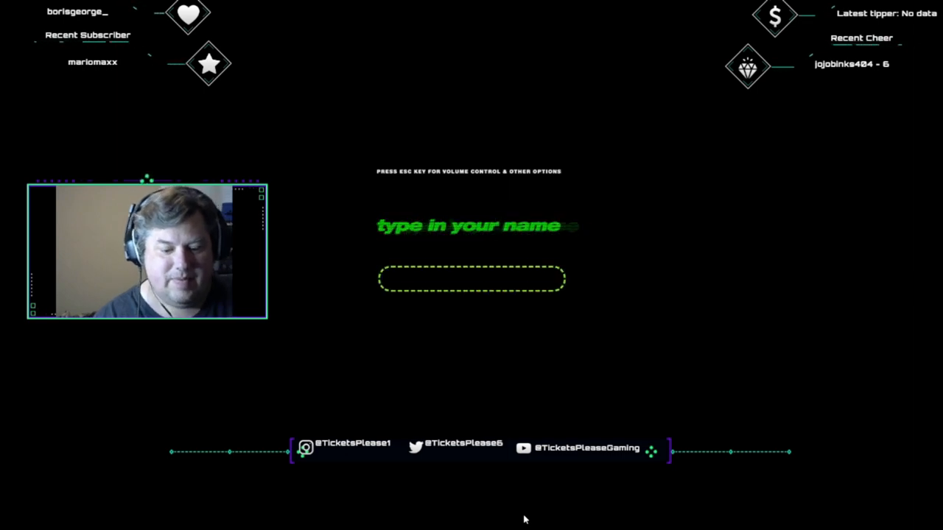
Enter 'Tickets' as the player name at the name prompt.
text(Tickets)
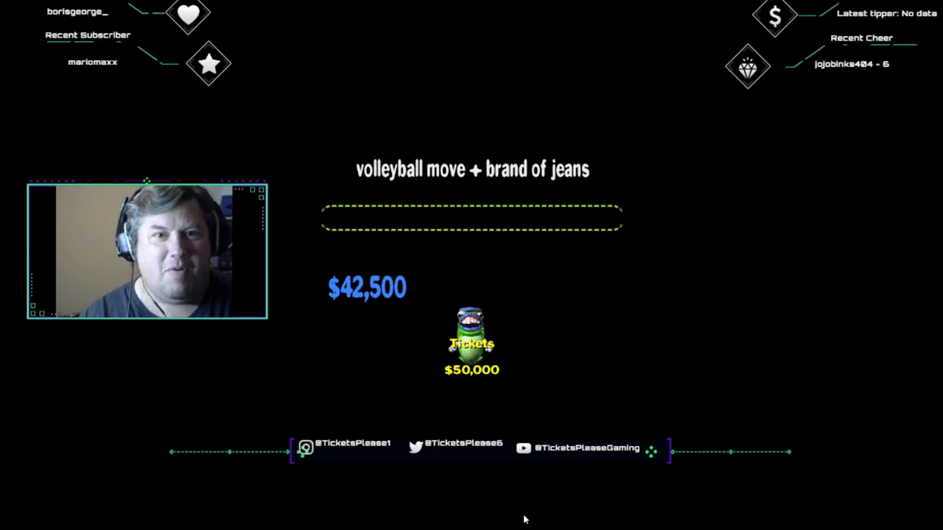
Answer 'Spike' to the volleyball move plus jeans brand clue.
text(Spike)
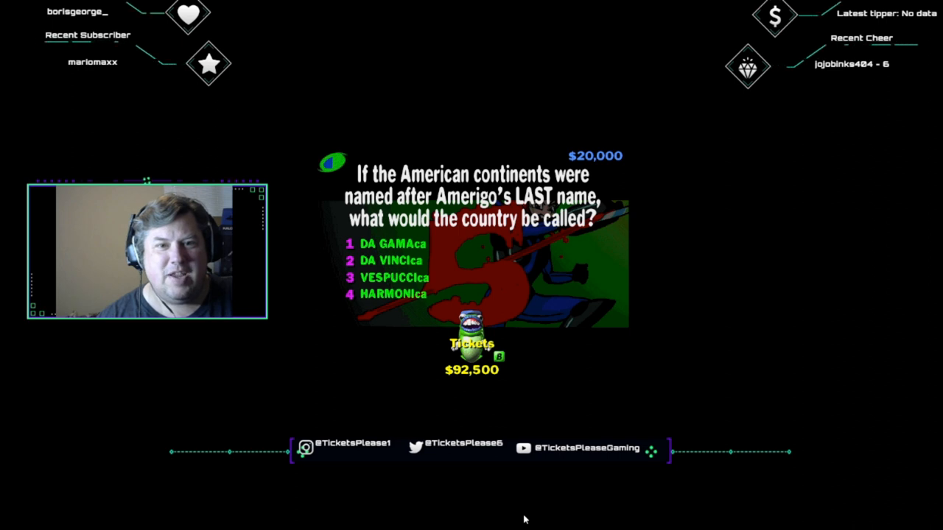
Choose answer 3, 'VESPUCCIca', for the Americas naming question.
click(350, 277)
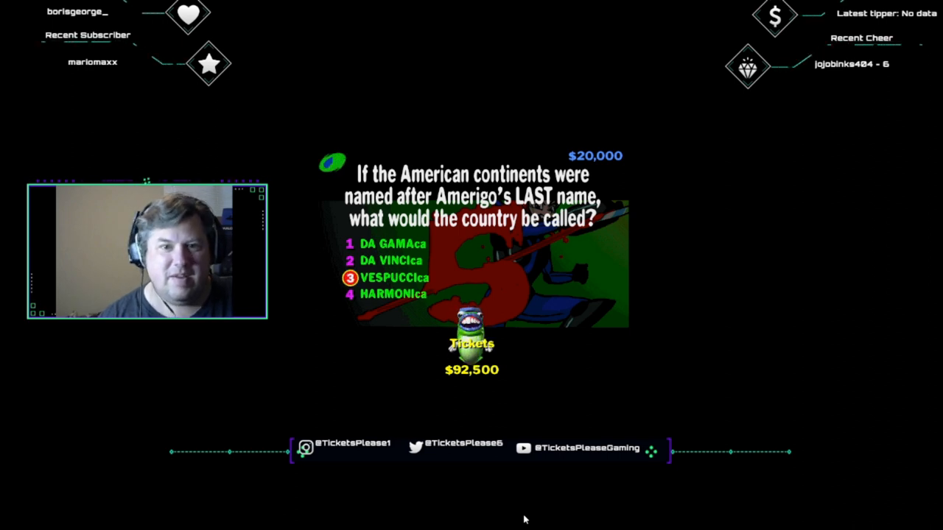